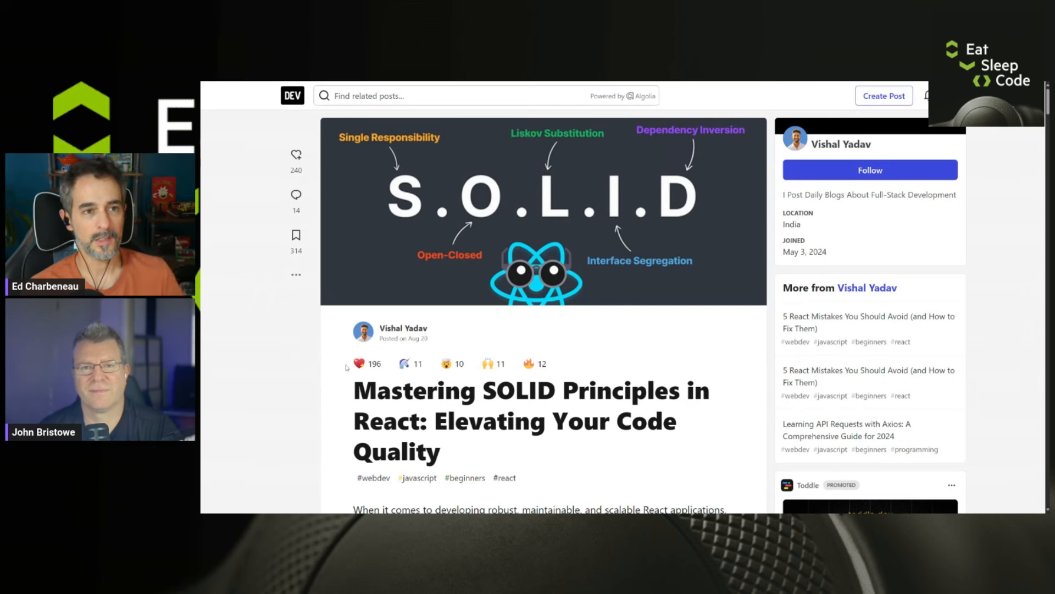
Read down the SOLID in React article past the intro to the first SRP code example
scroll("down", 3)
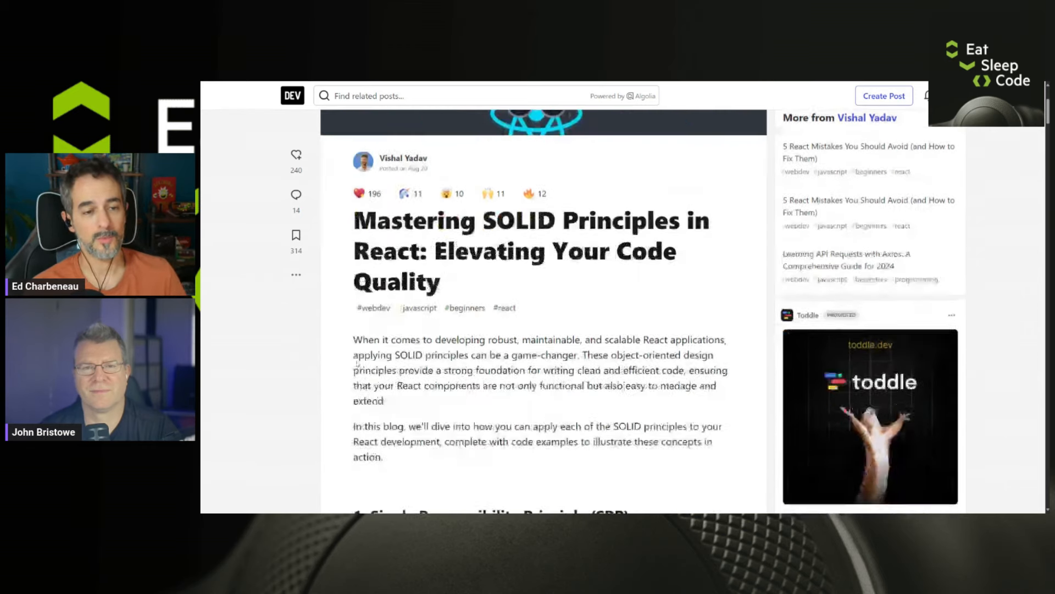
scroll("down", 3)
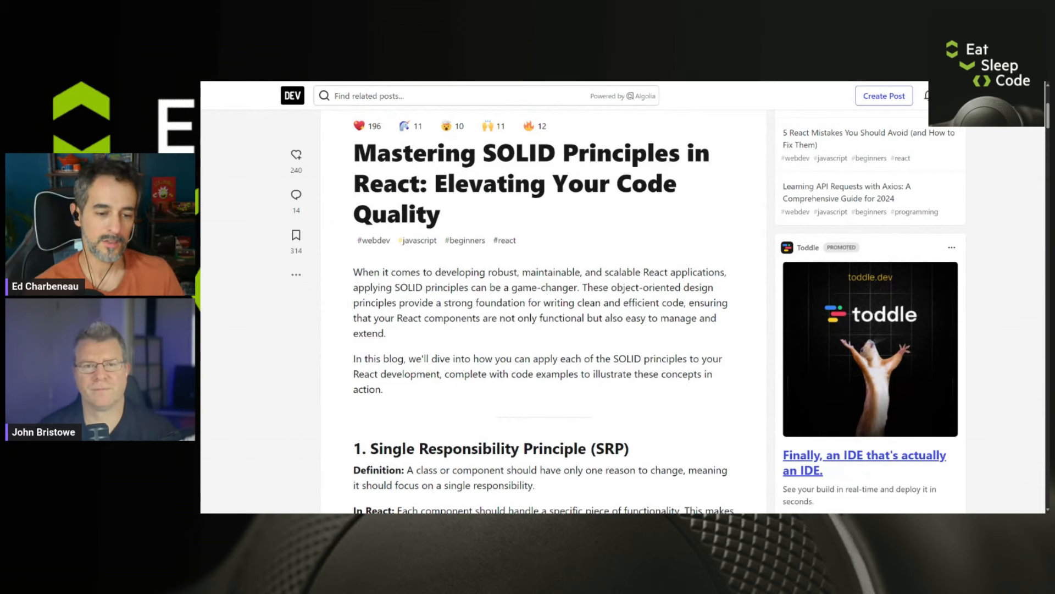
scroll("down", 3)
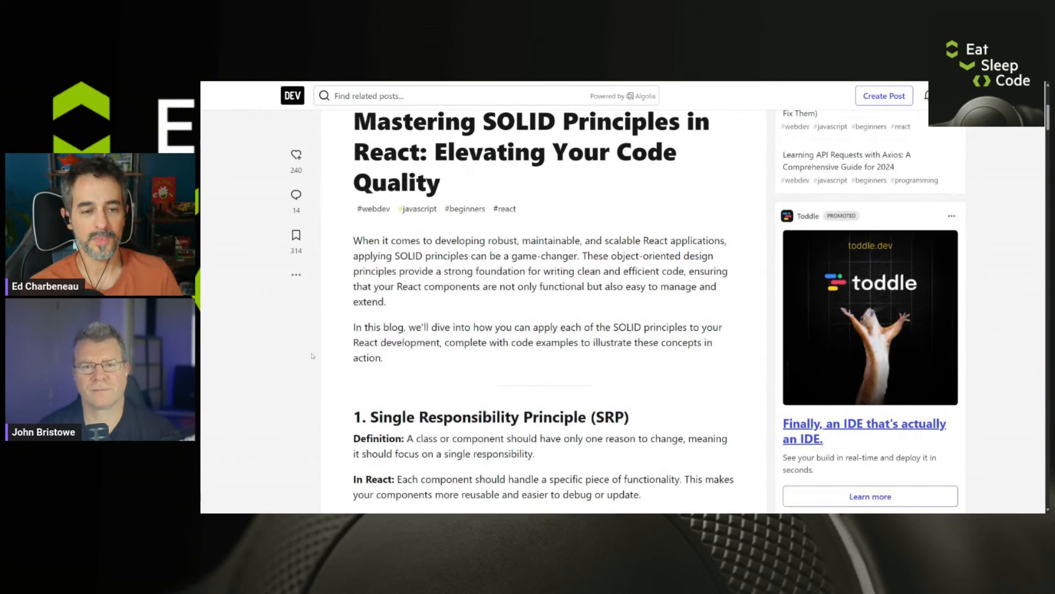
scroll("down", 3)
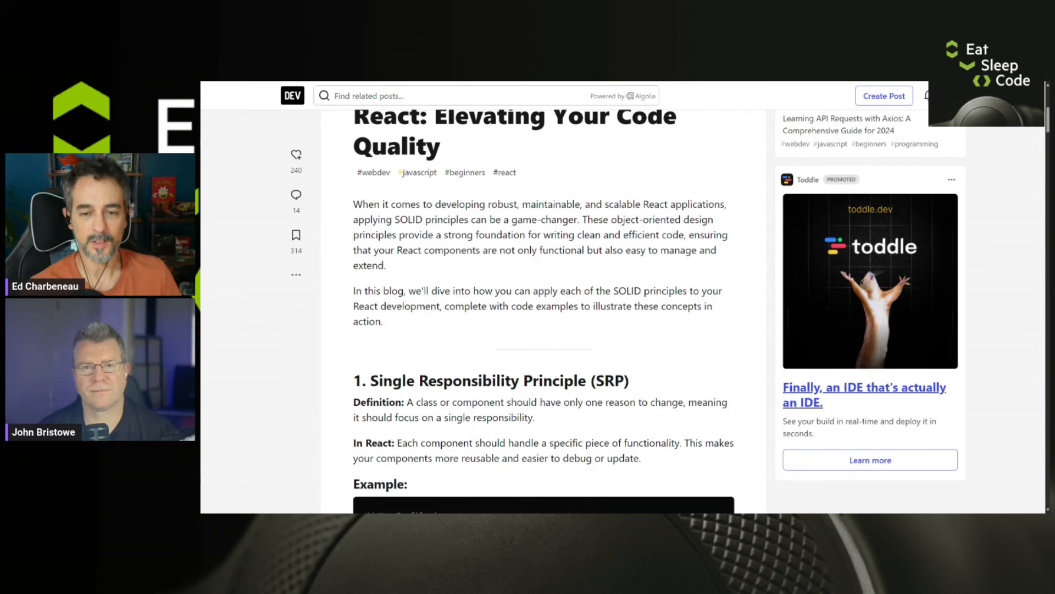
scroll("down", 3)
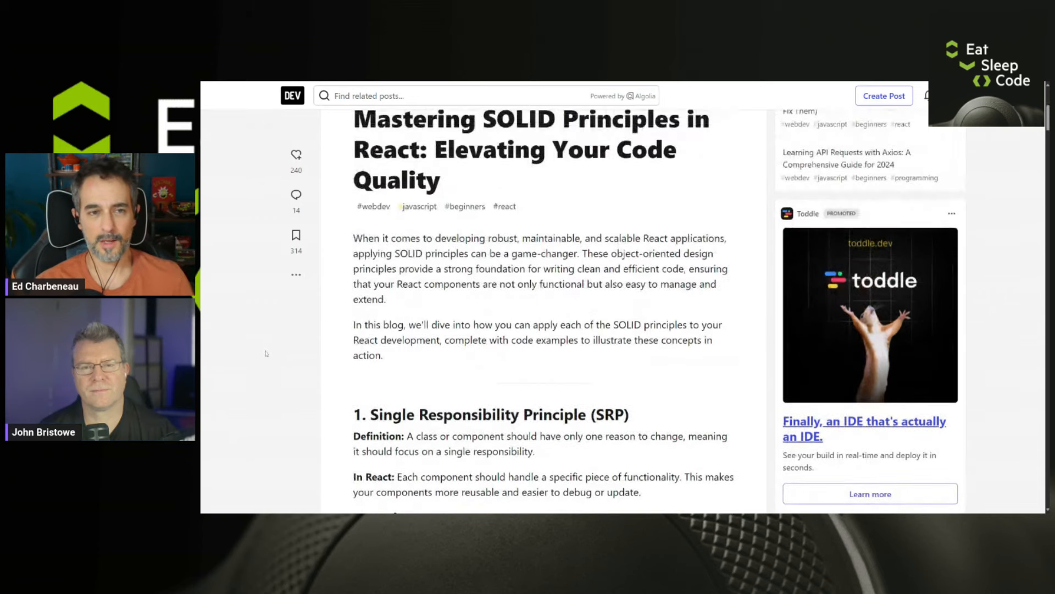
scroll("down", 3)
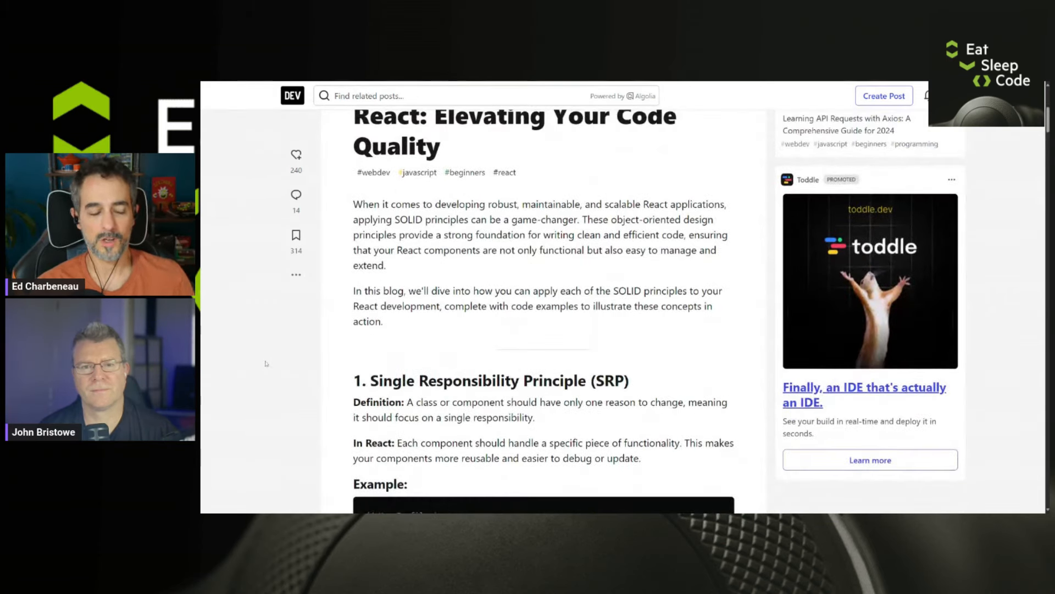
scroll("down", 3)
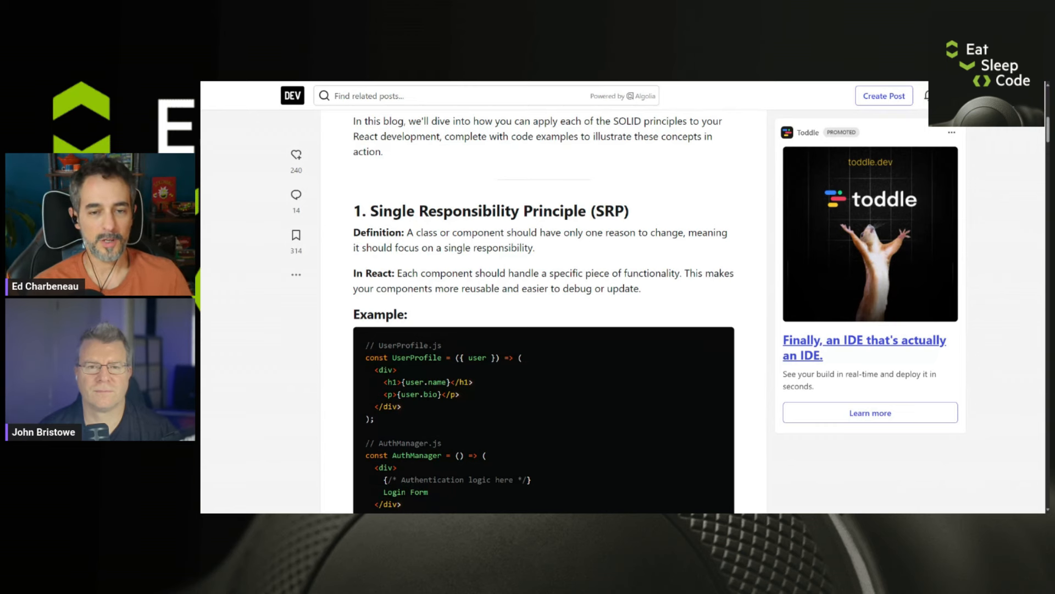
Read past the SRP explanation to the Open/Closed Principle and its Button example
scroll("down", 3)
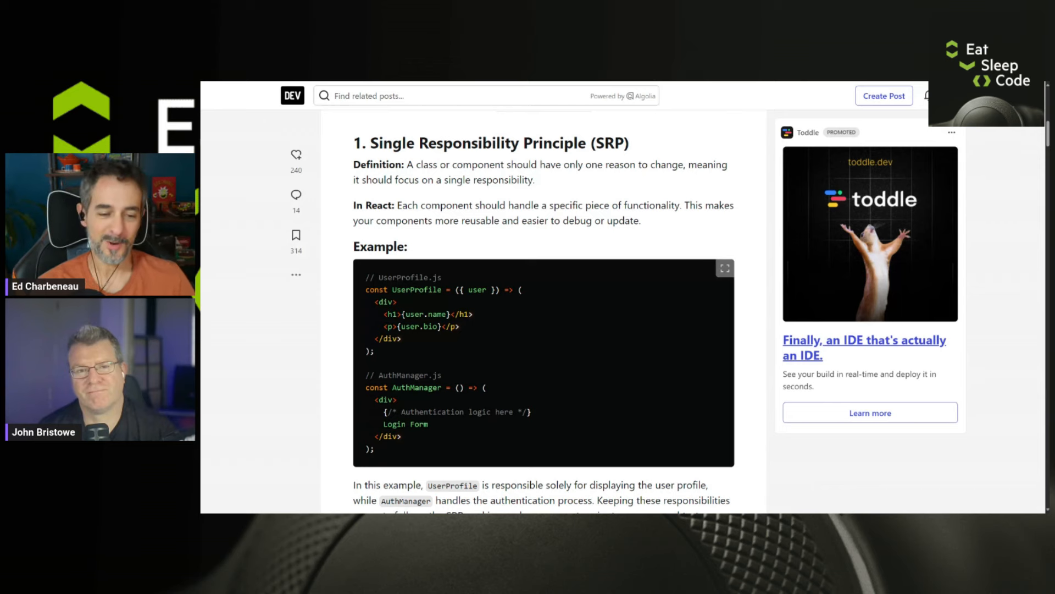
scroll("down", 3)
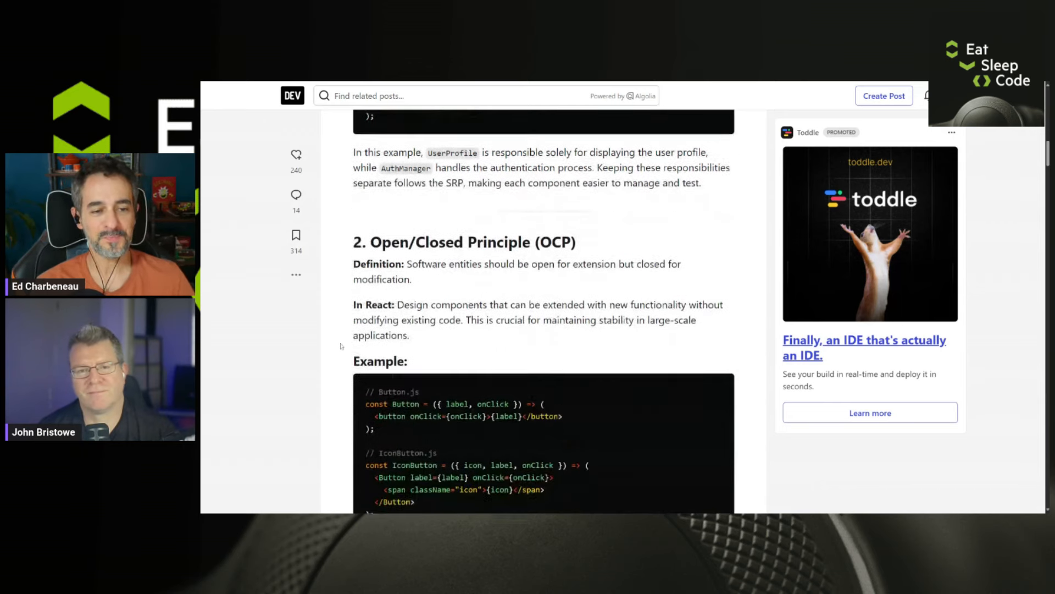
Read past the OCP code explanation to the Liskov Substitution Principle definition
scroll("down", 3)
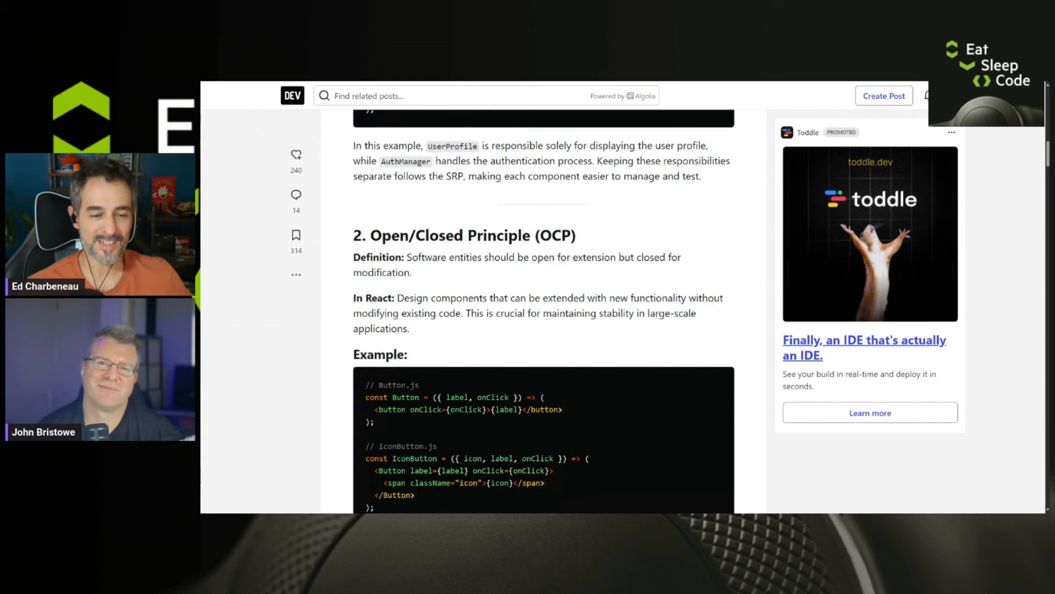
mouse_move(296, 159)
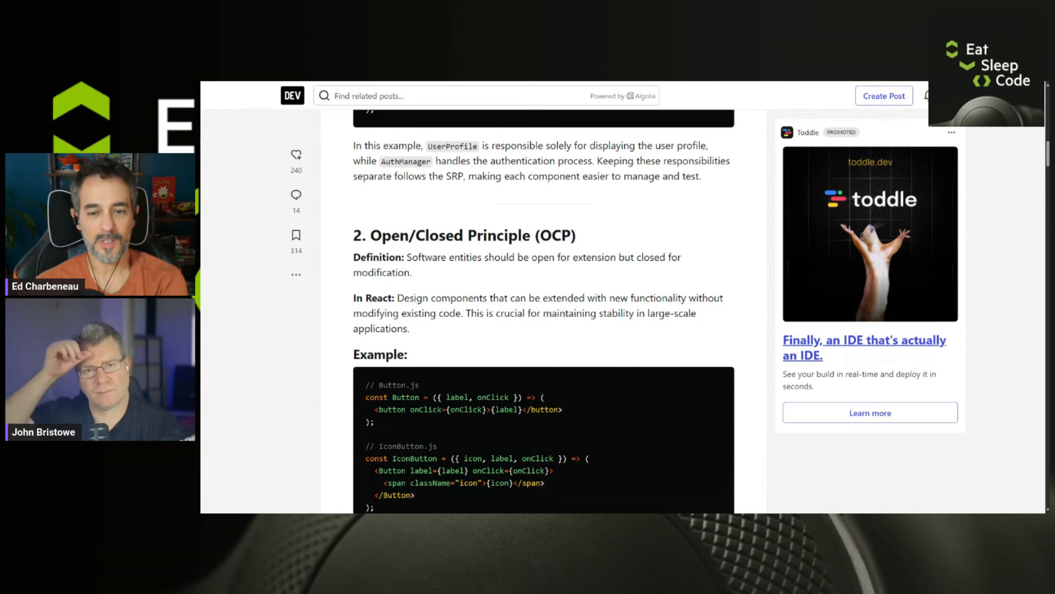
scroll("down", 3)
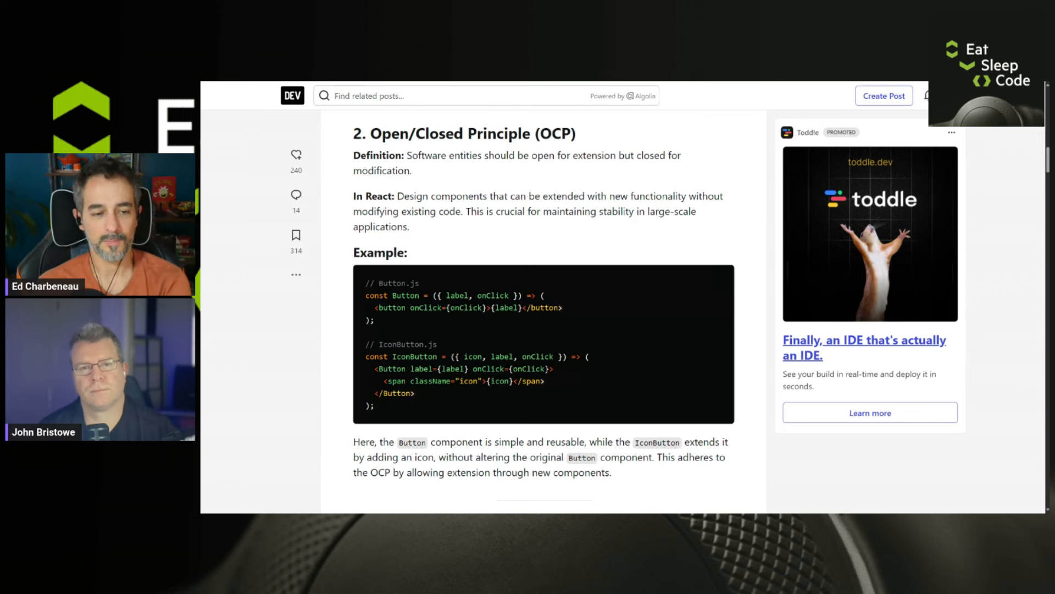
scroll("down", 3)
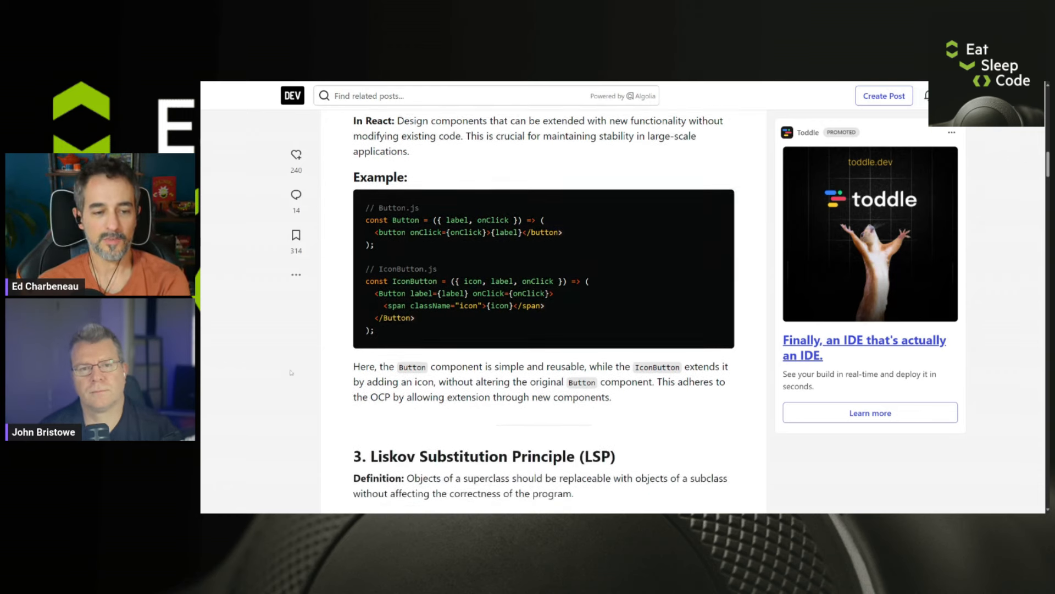
Read through the Liskov example to the Interface Segregation Principle's first code sample
scroll("down", 3)
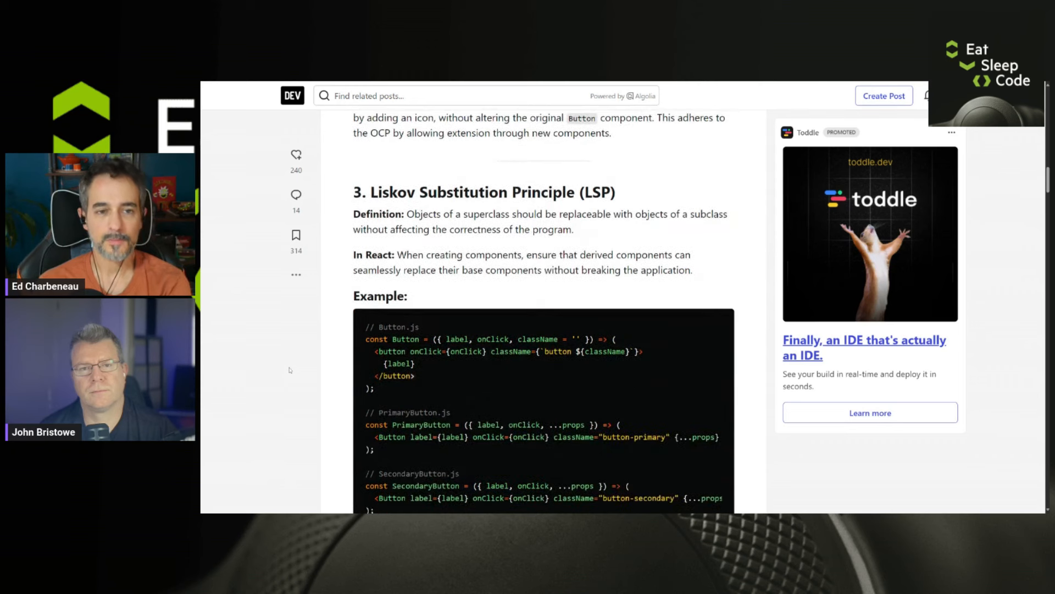
scroll("down", 3)
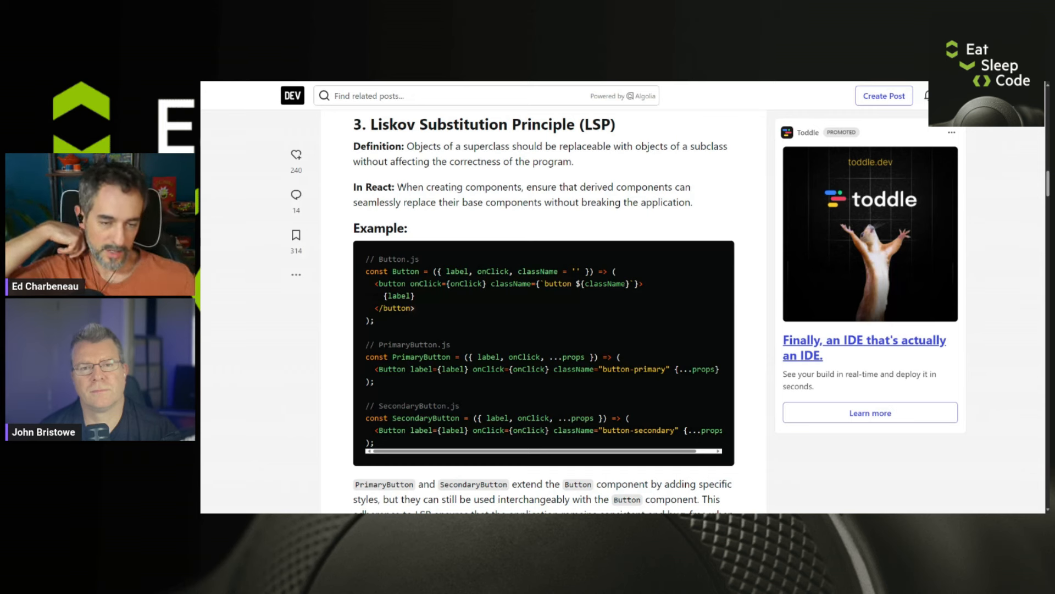
scroll("down", 3)
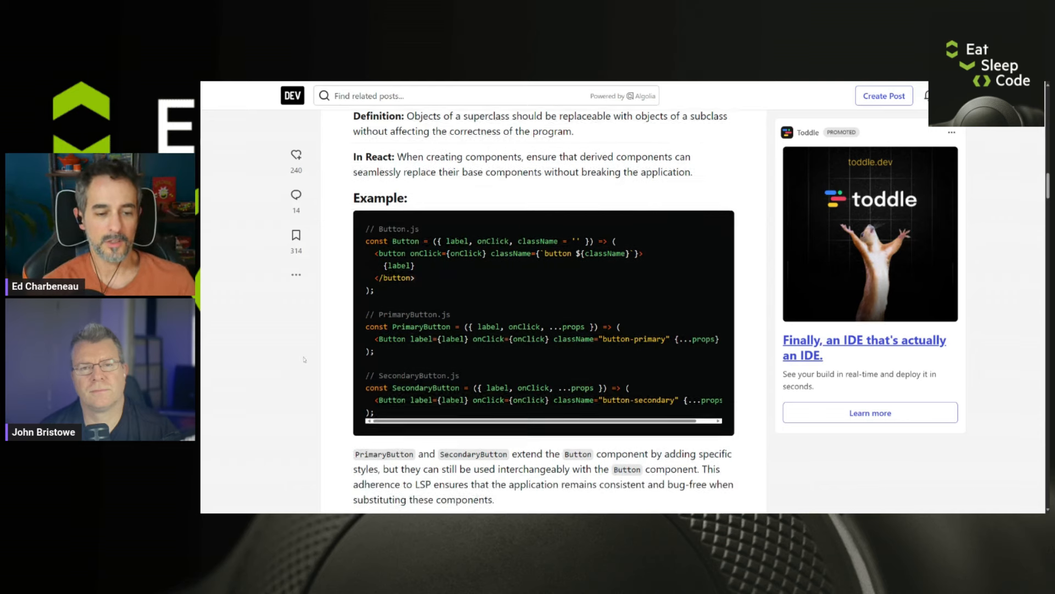
scroll("down", 3)
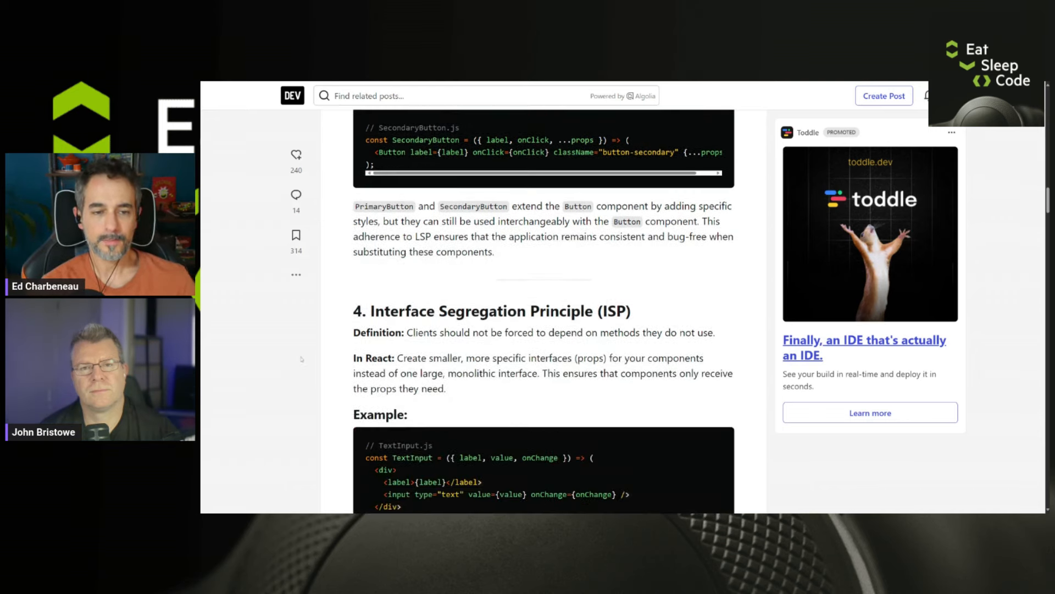
Read through the ISP and DIP examples to 'Step 5: Integrate the Provider in the App'
scroll("down", 3)
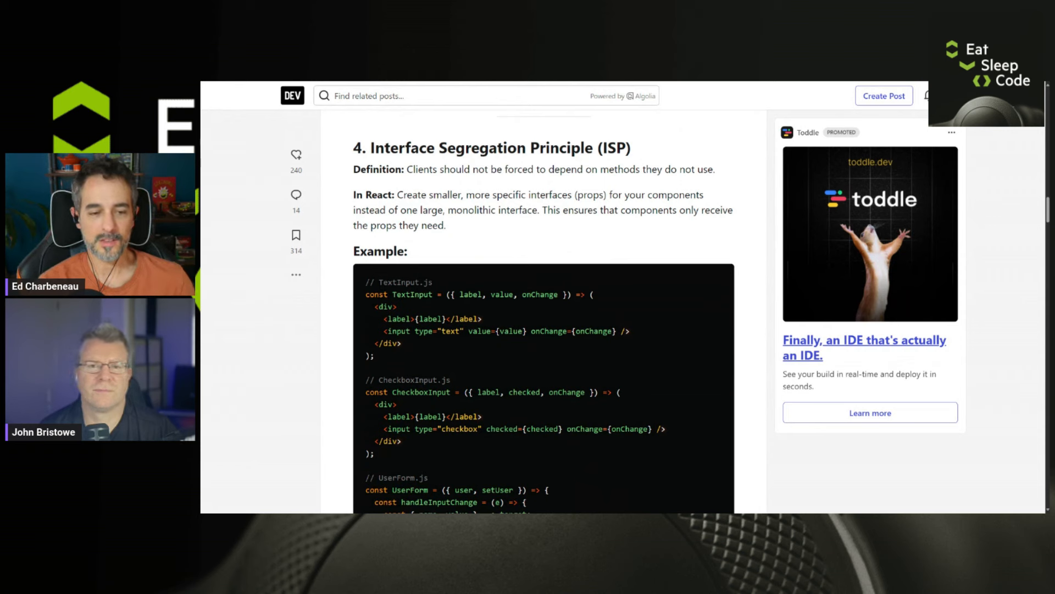
scroll("down", 3)
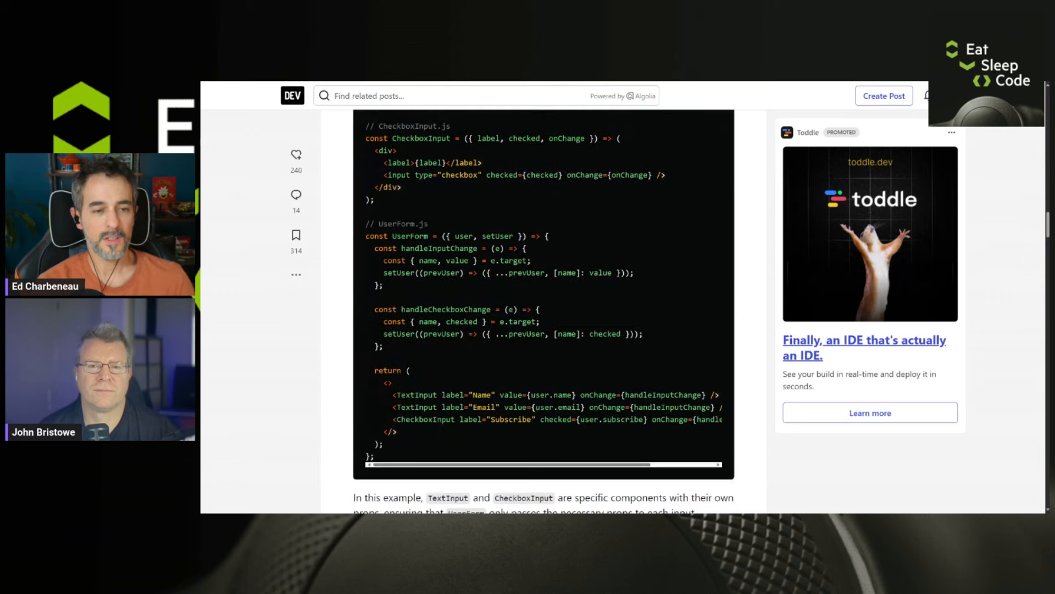
scroll("down", 3)
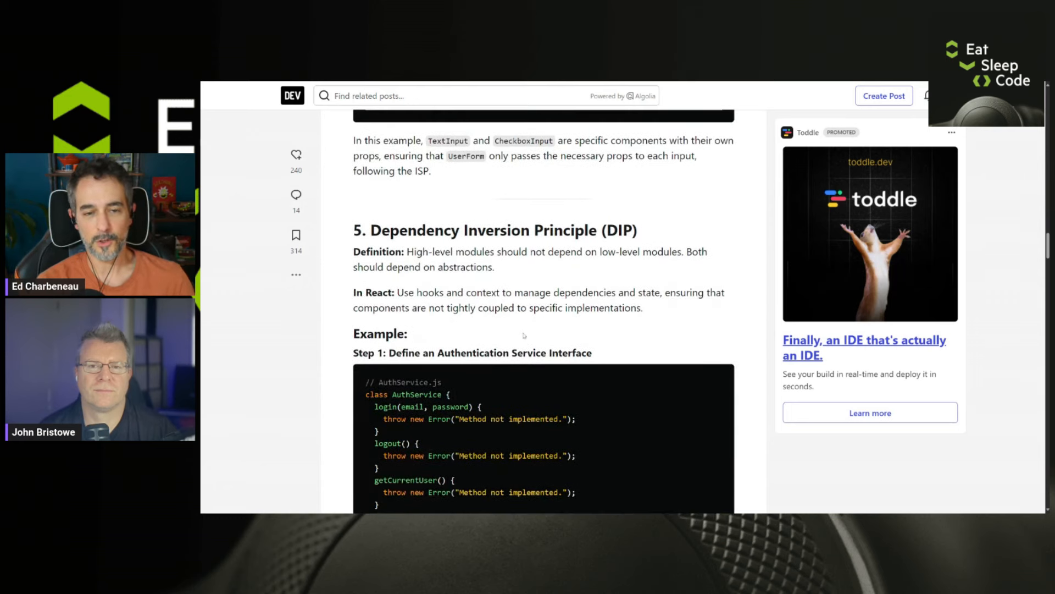
scroll("down", 3)
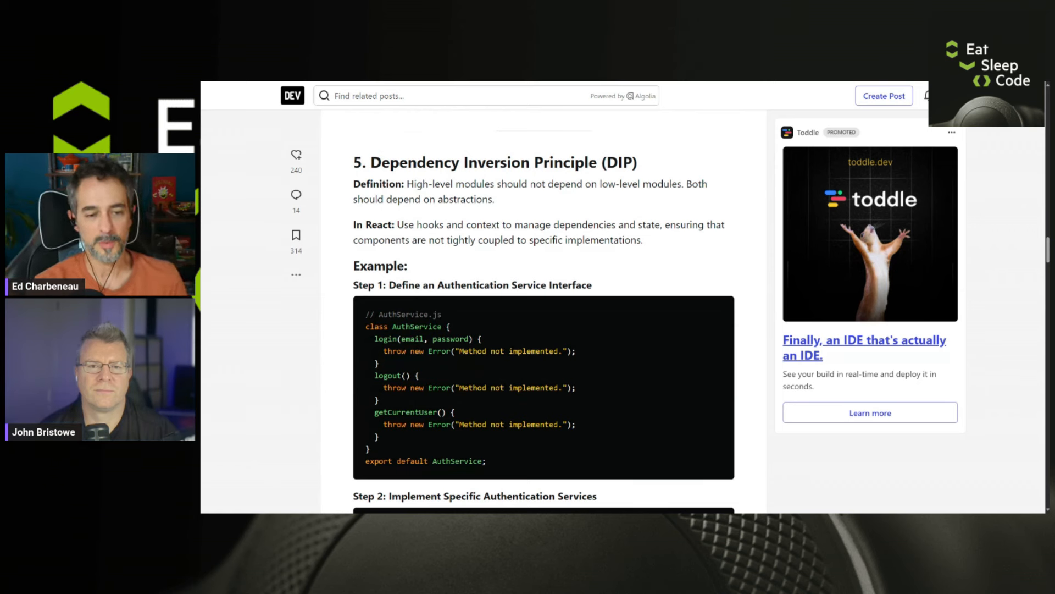
scroll("down", 3)
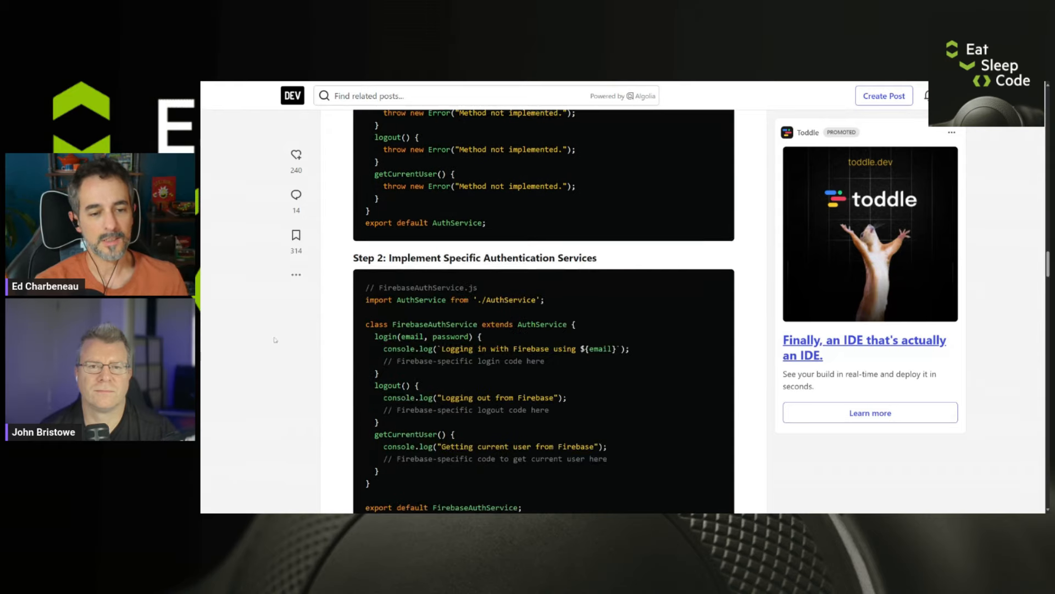
scroll("down", 3)
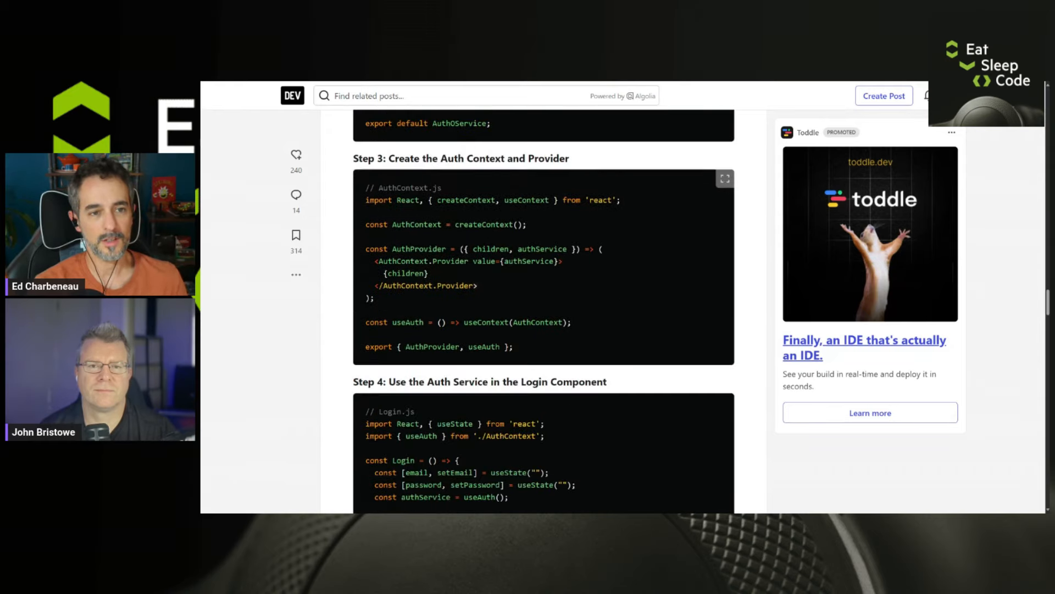
scroll("down", 3)
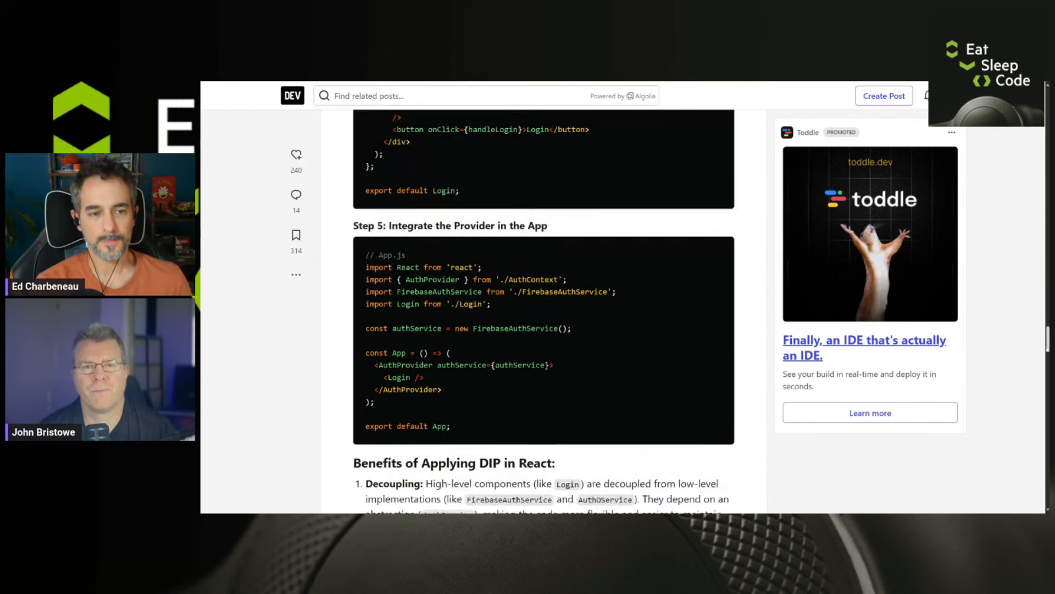
Scroll back up toward the SOLID banner and introduction, then read down again
scroll("up", 3)
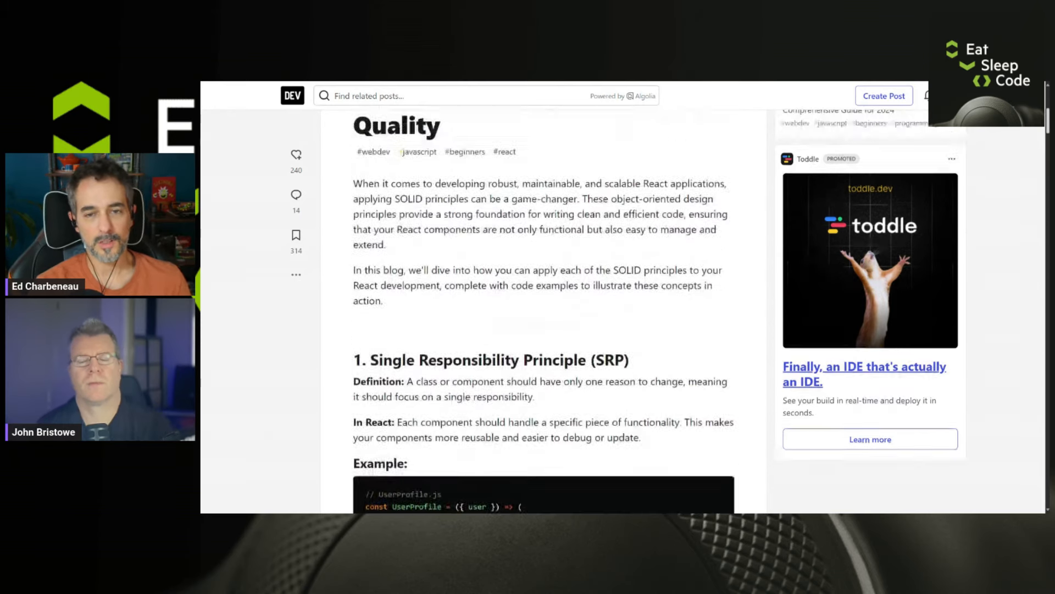
scroll("up", 3)
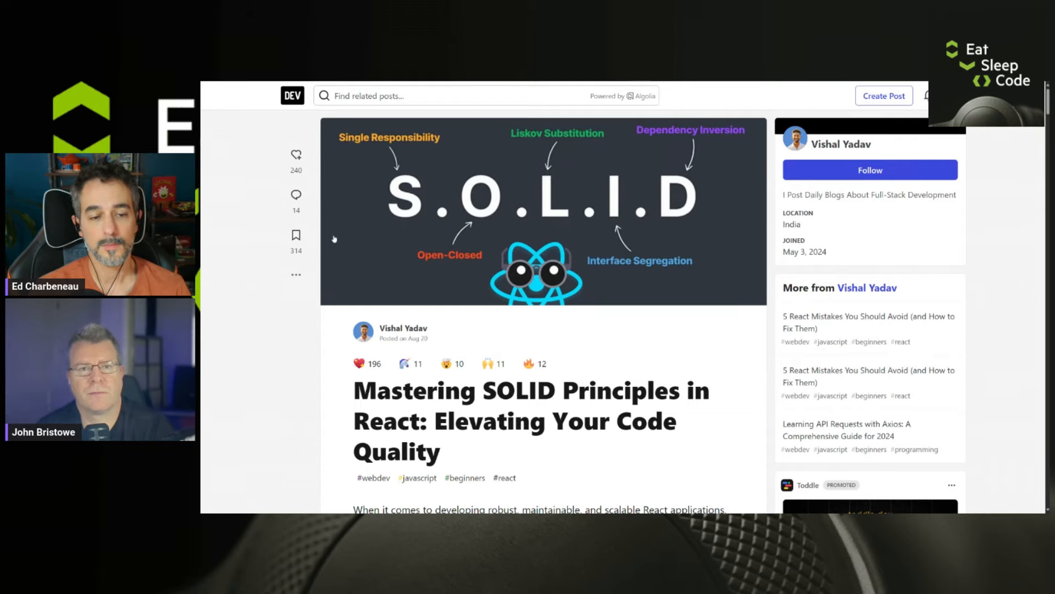
scroll("down", 3)
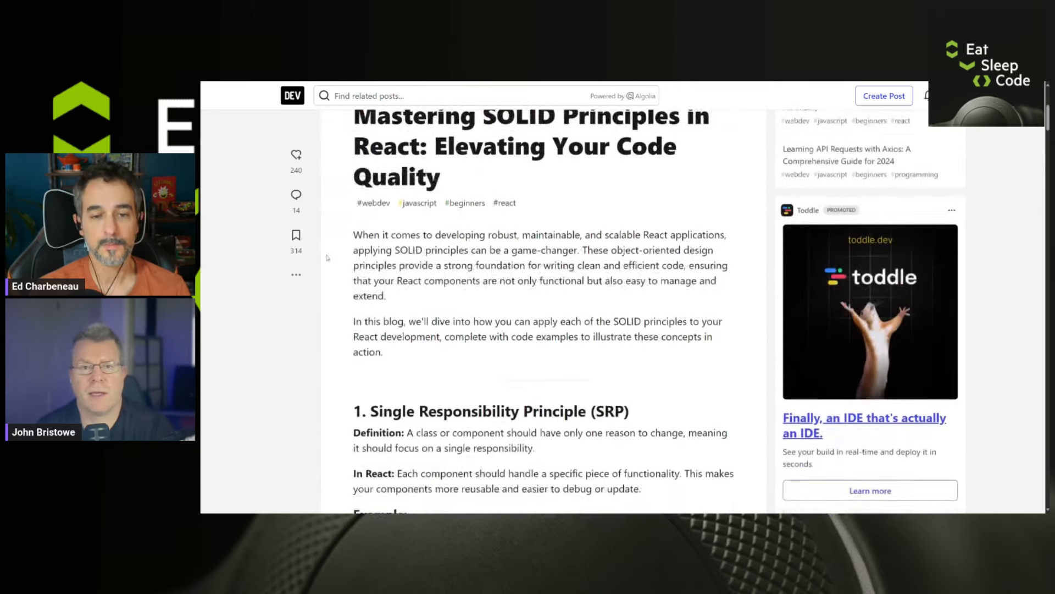
scroll("down", 3)
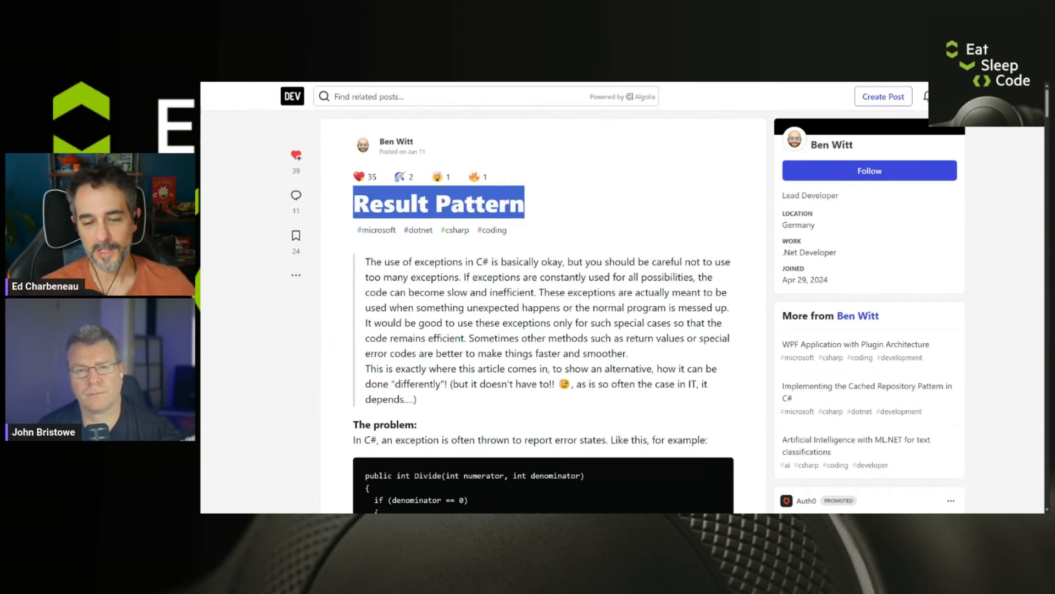
scroll("down", 3)
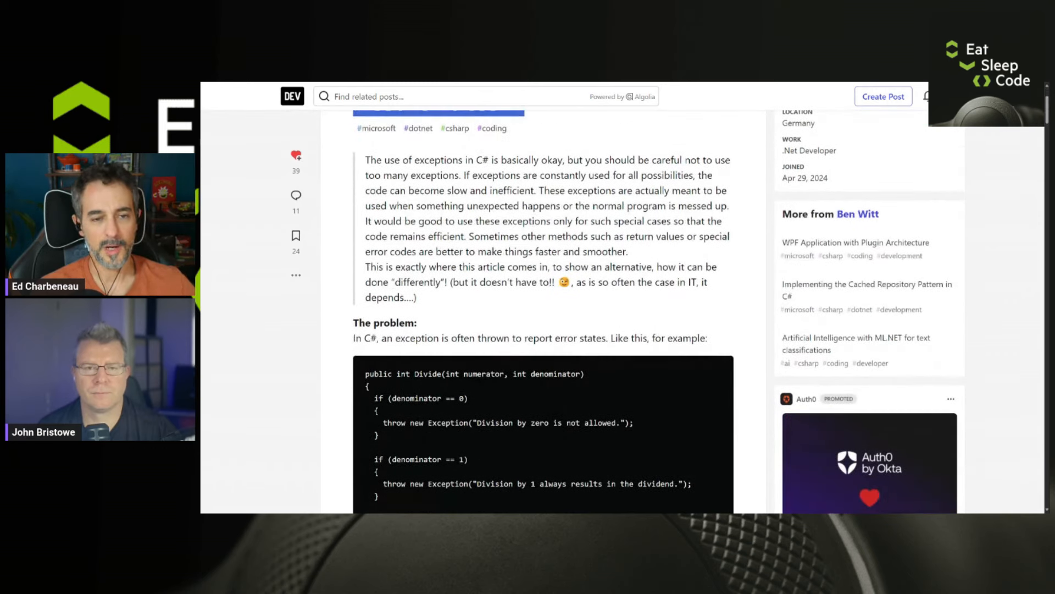
scroll("down", 3)
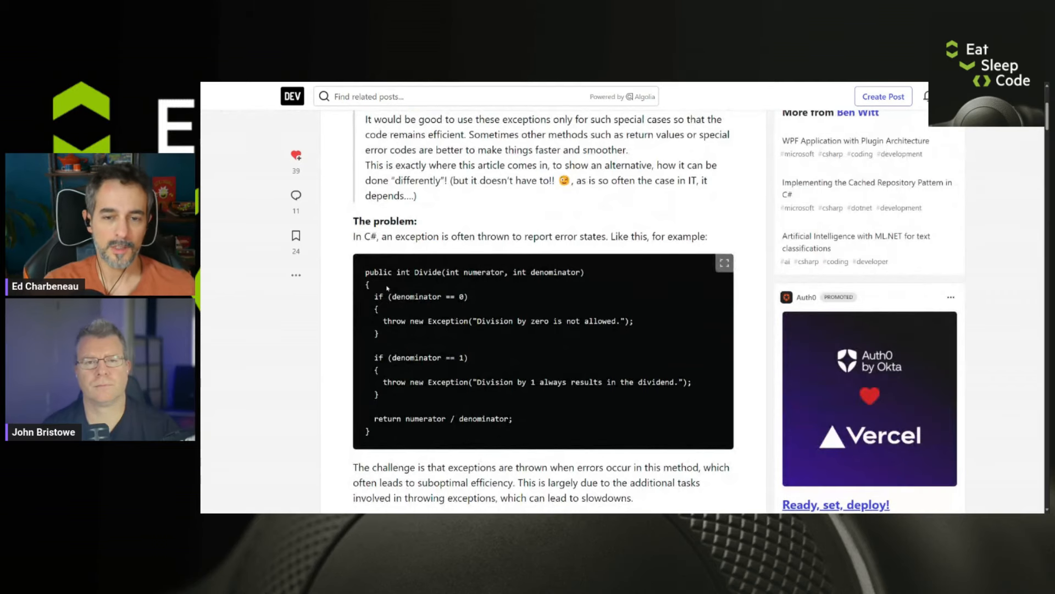
scroll("down", 3)
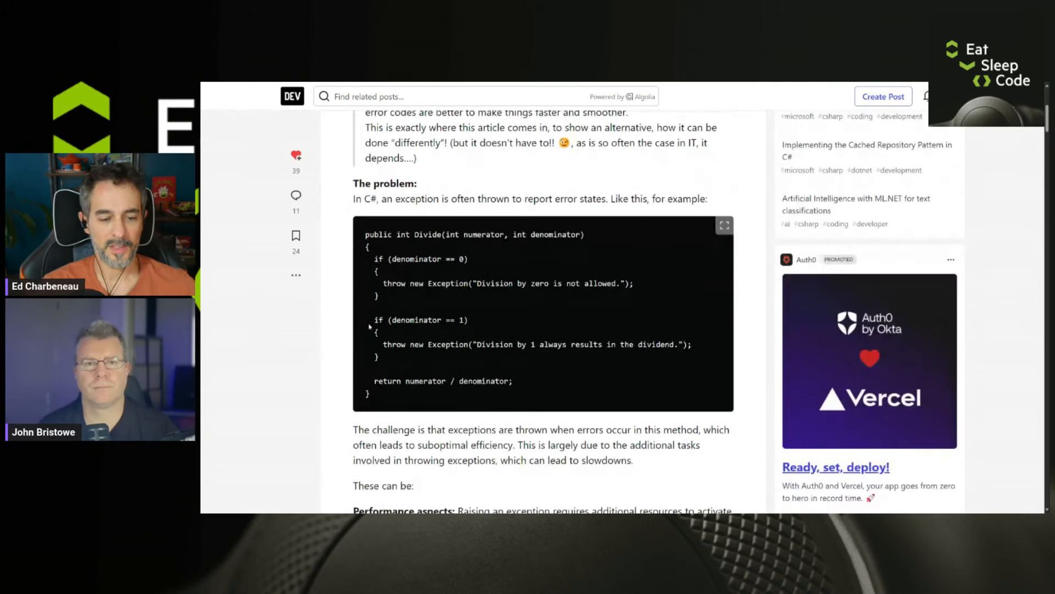
scroll("down", 3)
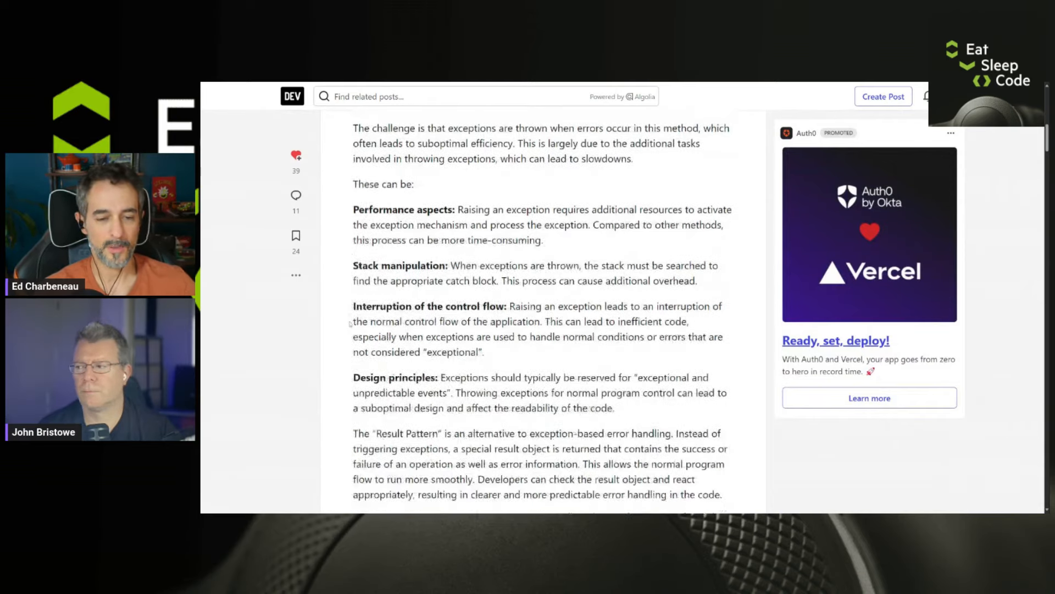
scroll("down", 3)
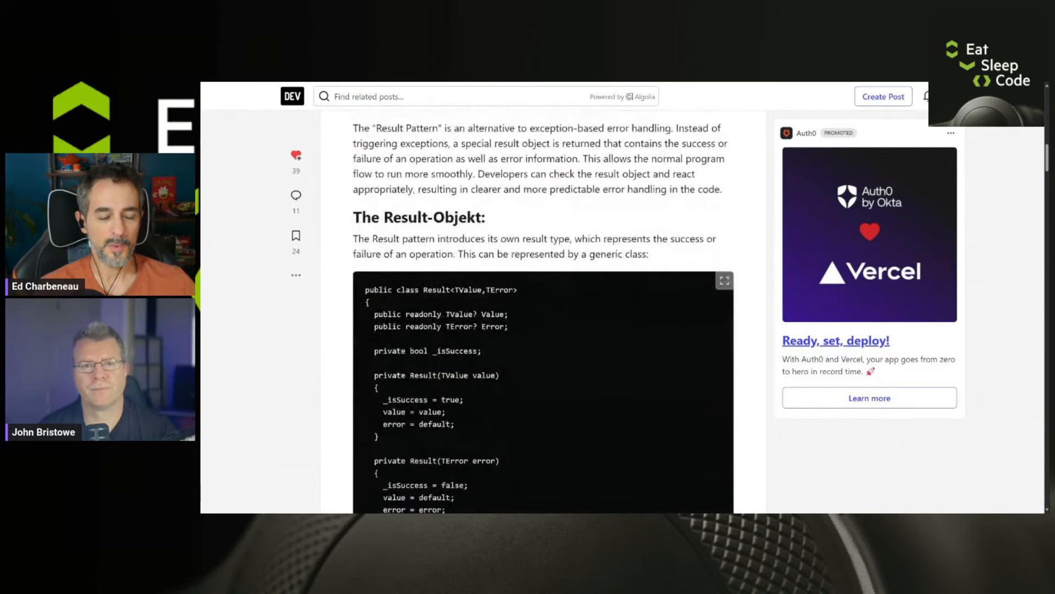
scroll("up", 3)
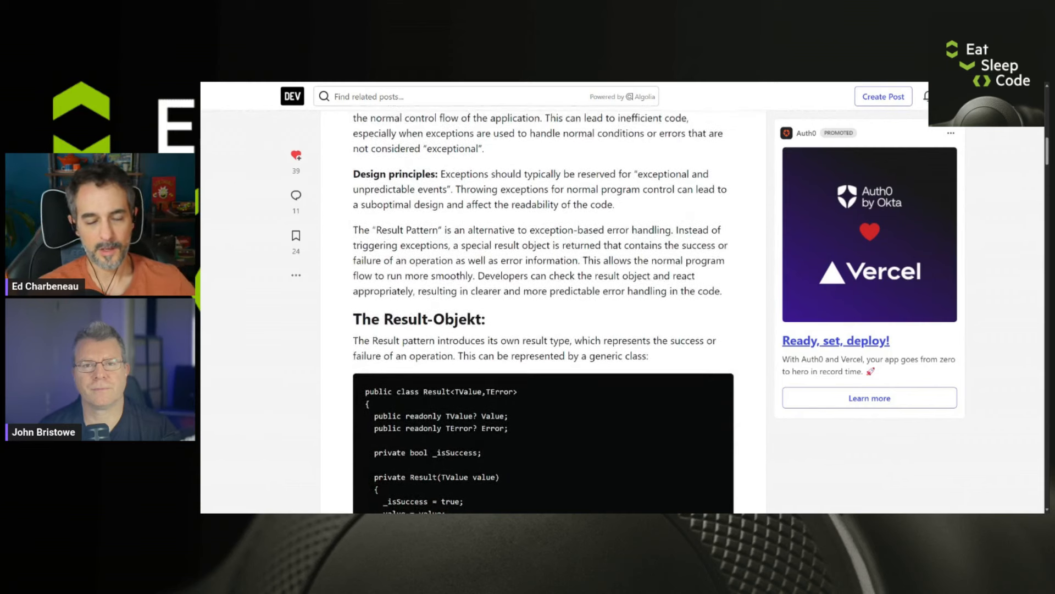
scroll("down", 3)
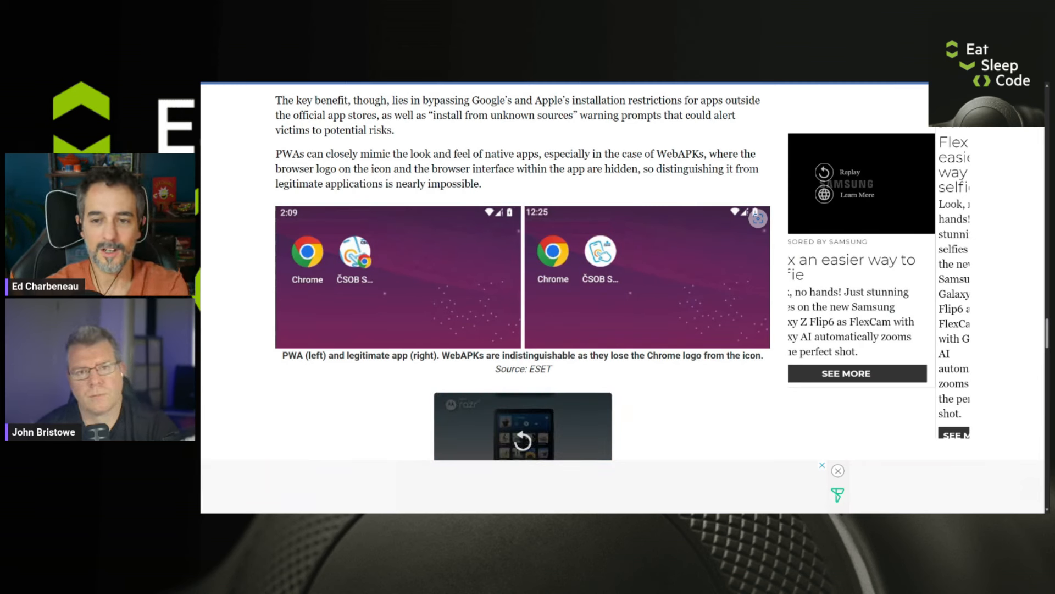
scroll("down", 3)
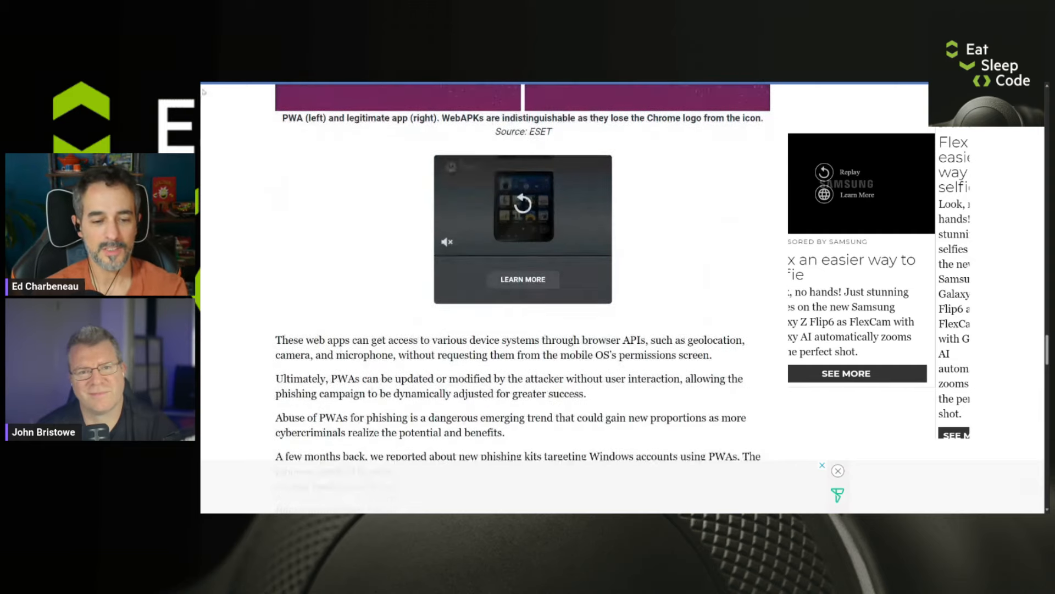
scroll("down", 3)
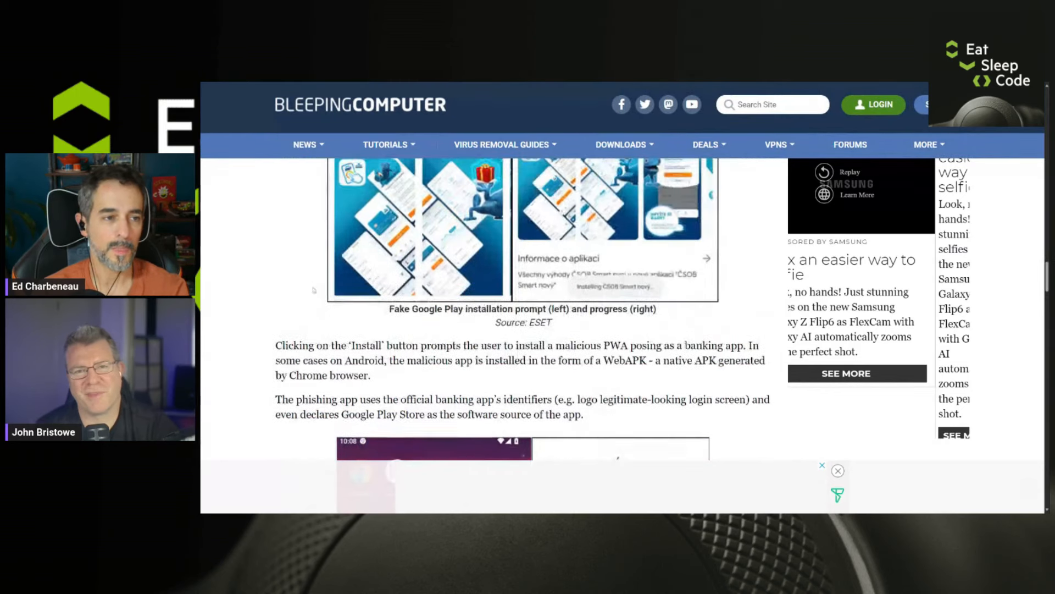
scroll("down", 3)
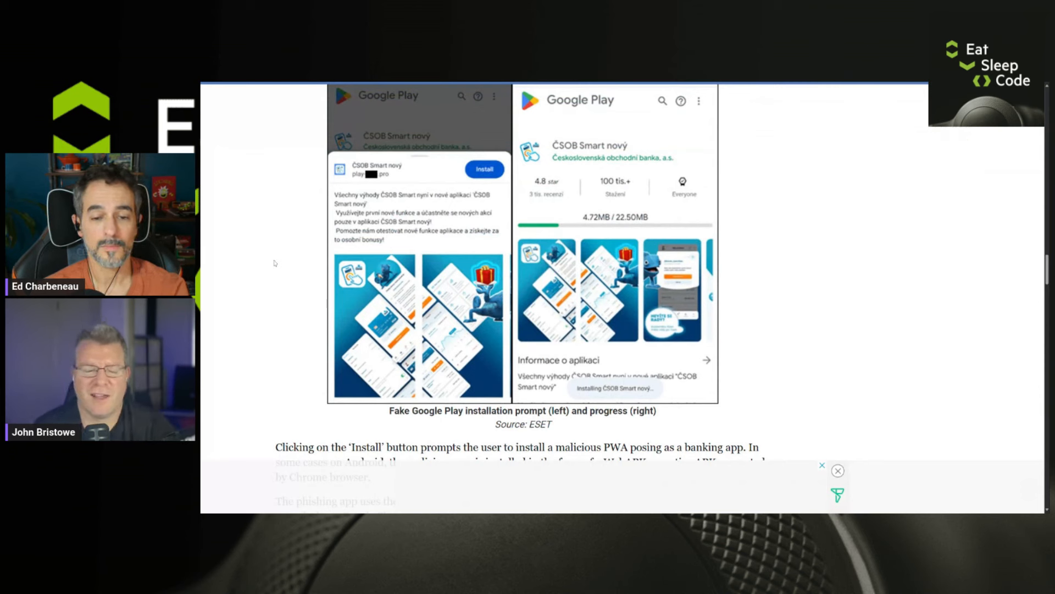
scroll("up", 3)
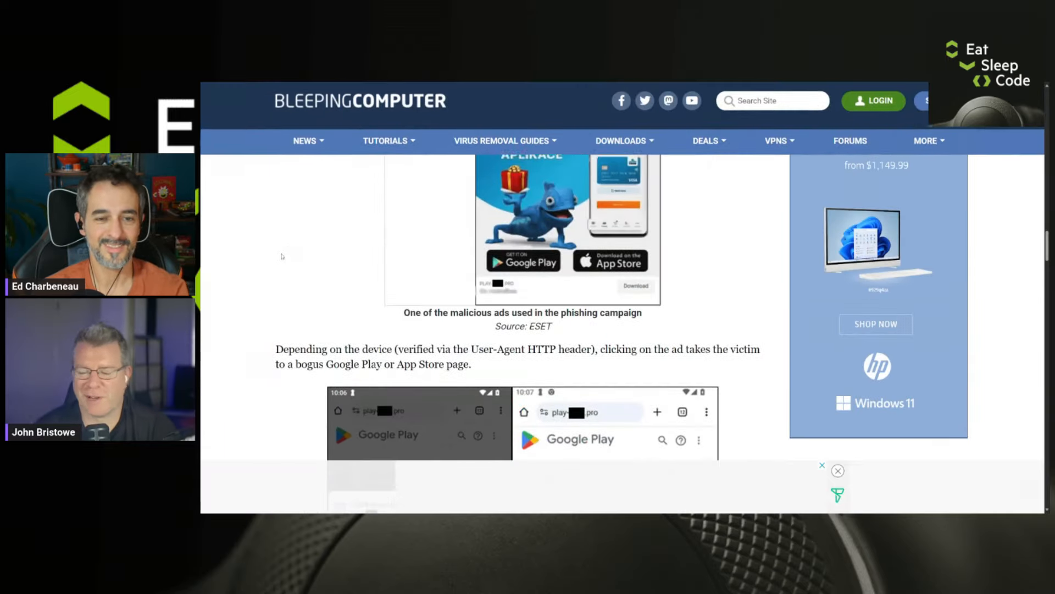
scroll("down", 3)
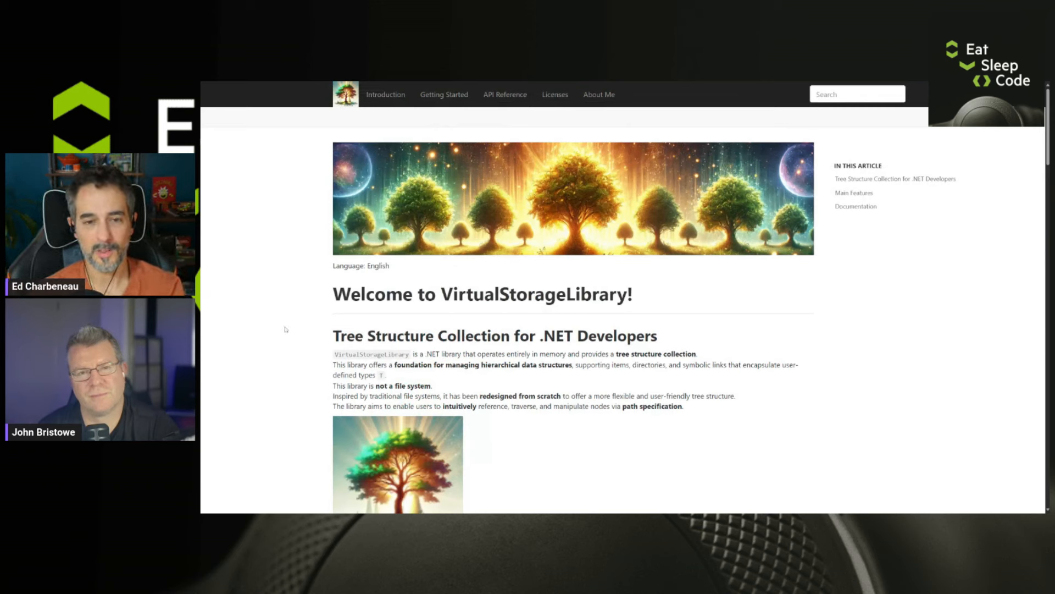
mouse_move(261, 345)
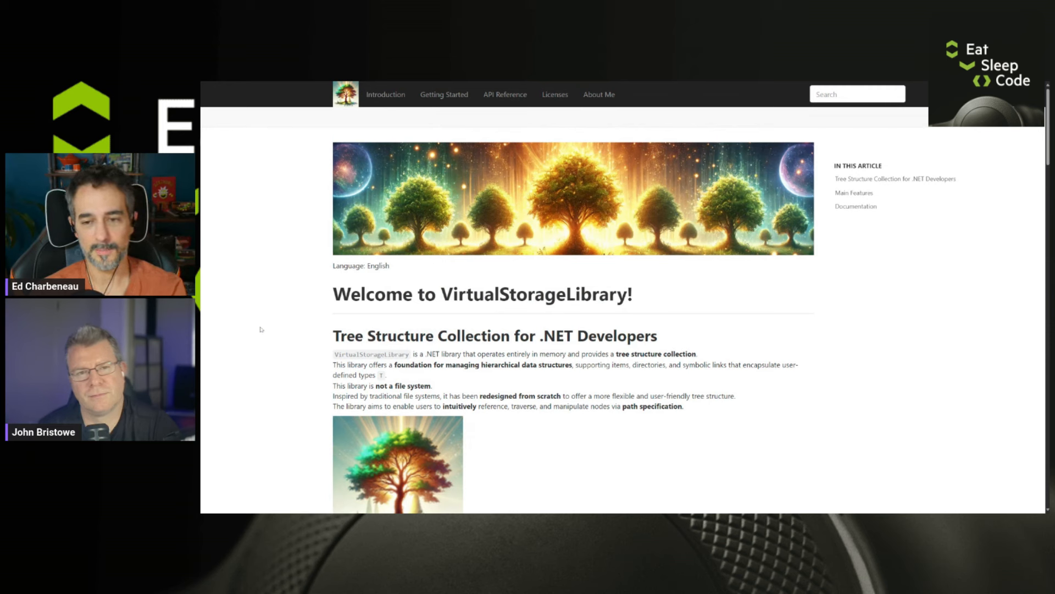
mouse_move(269, 331)
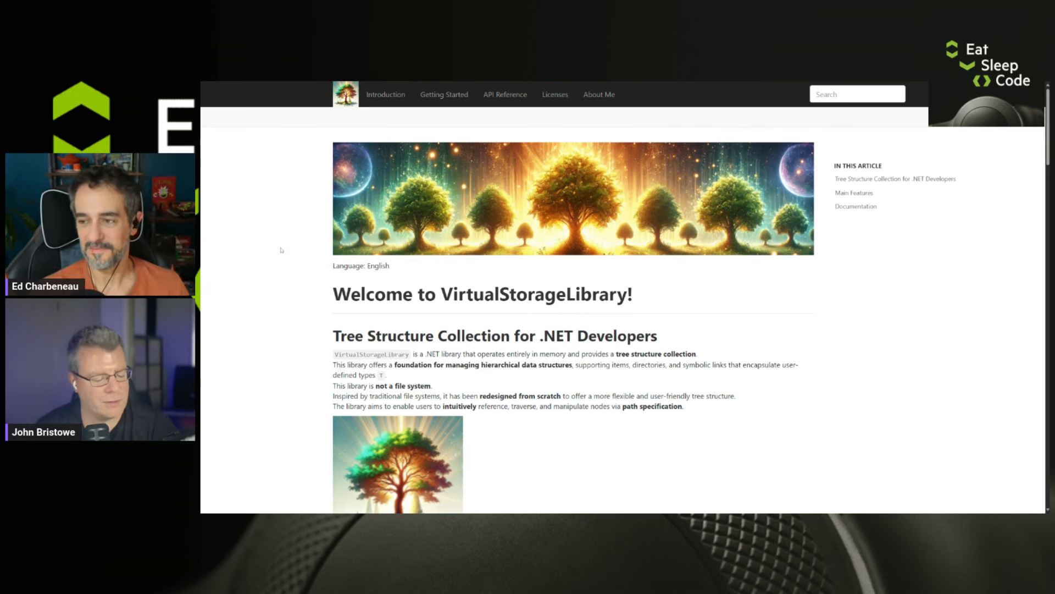
mouse_move(282, 265)
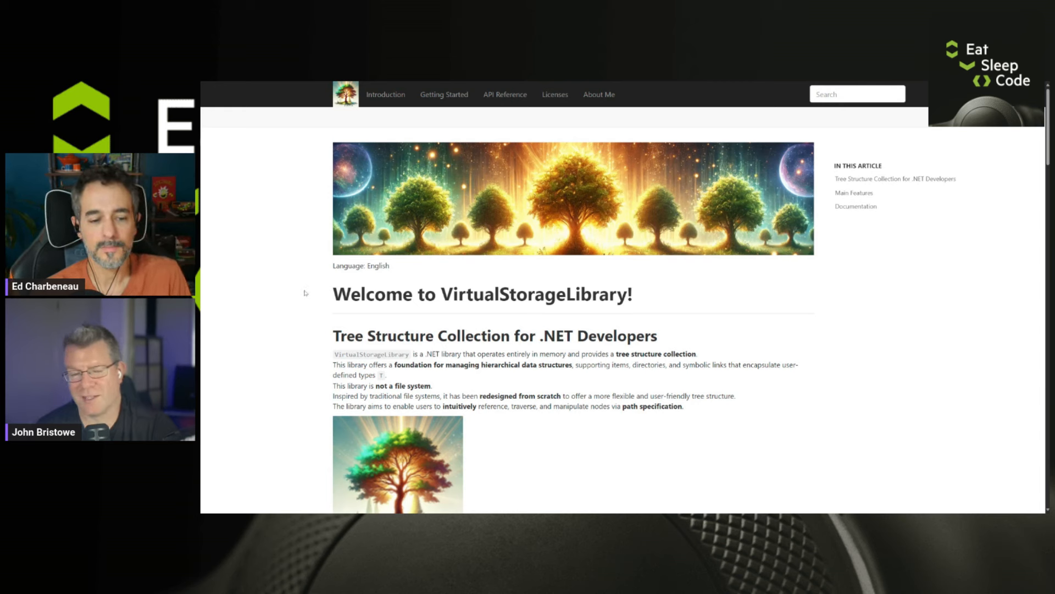
mouse_move(322, 336)
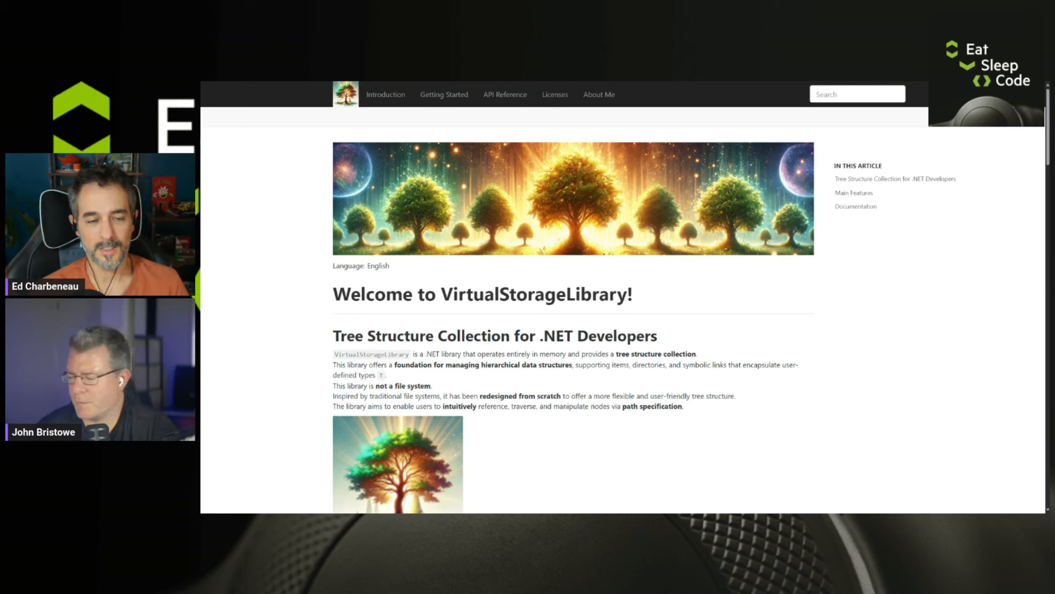
mouse_move(281, 357)
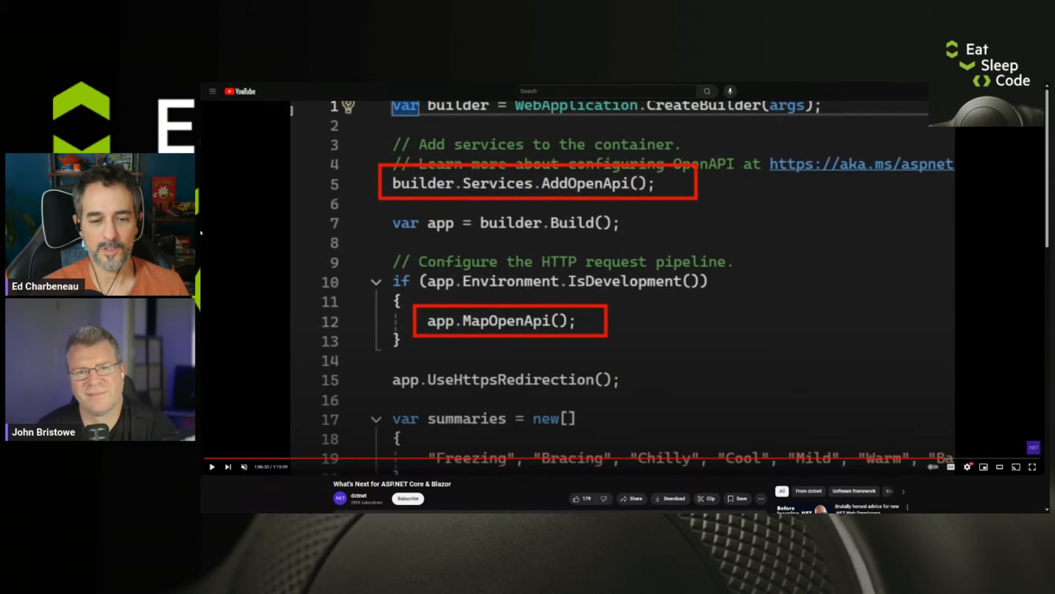
mouse_move(942, 461)
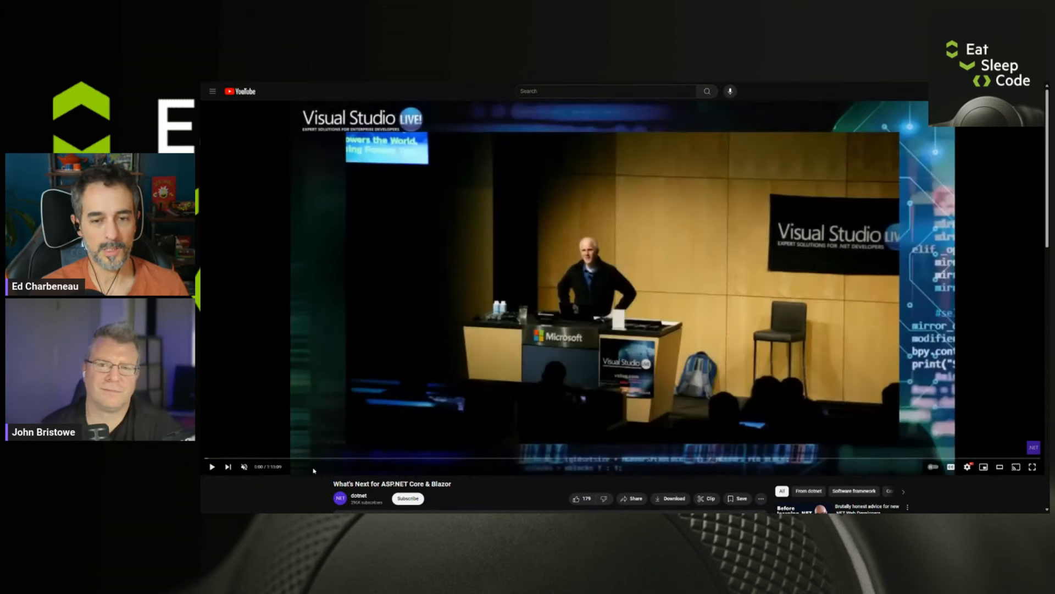
mouse_move(645, 109)
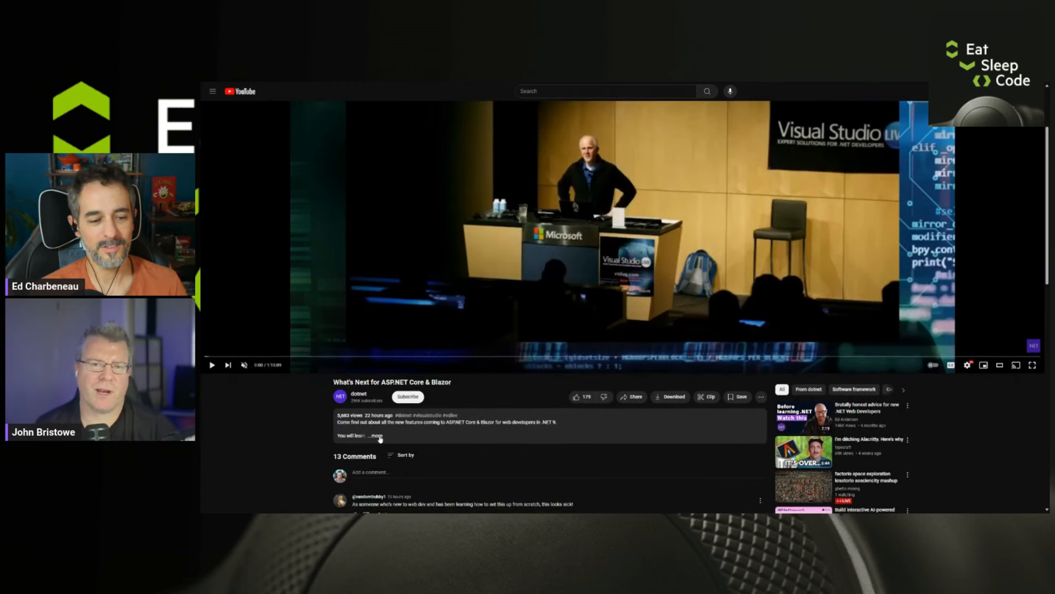
Open the 'What's Next for ASP.NET Core & Blazor' video page
left_click(377, 436)
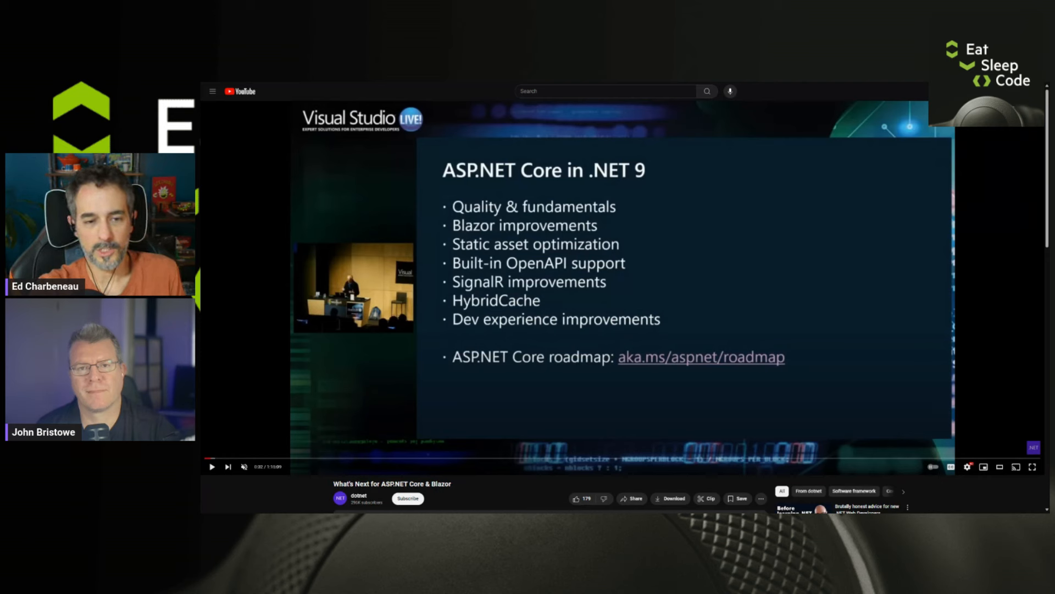
mouse_move(390, 398)
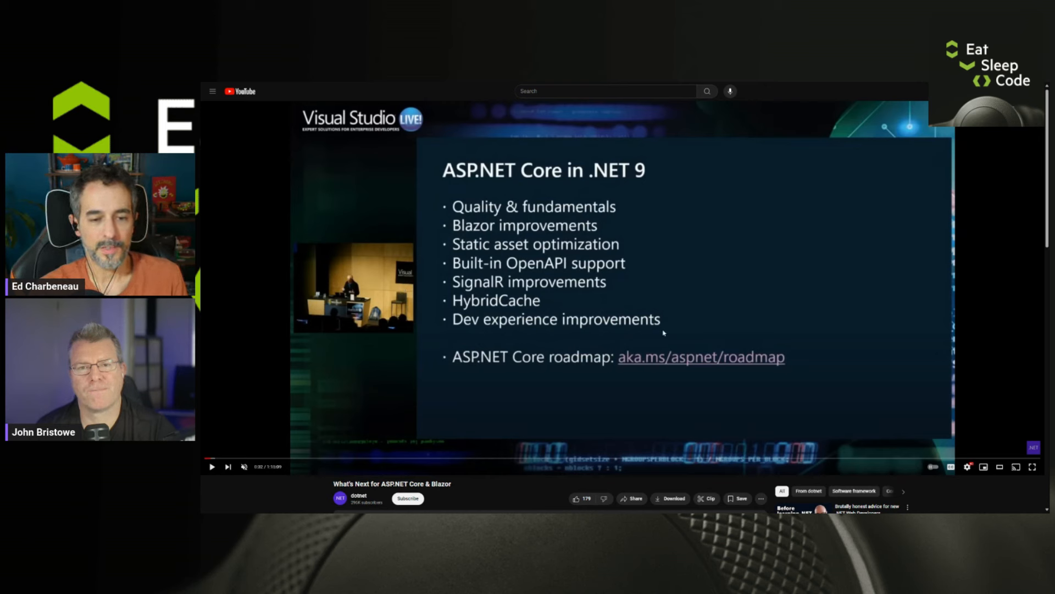
mouse_move(633, 345)
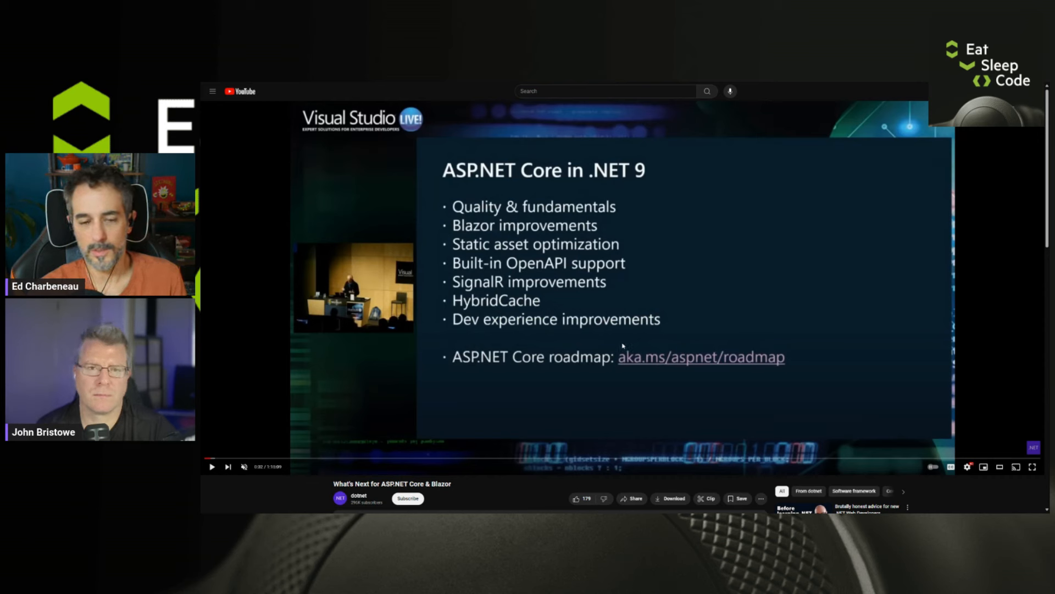
mouse_move(500, 405)
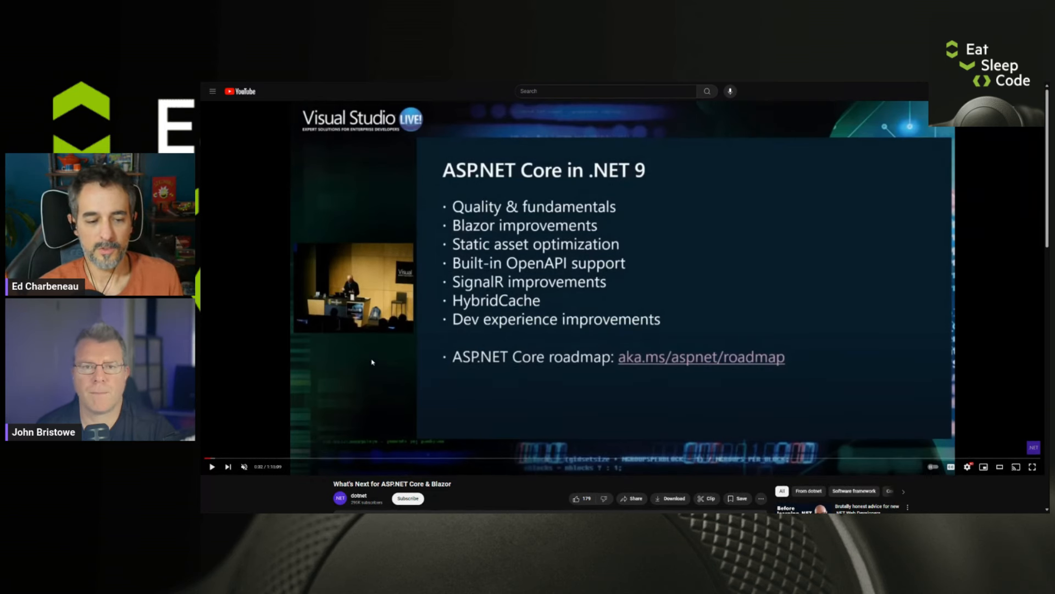
Scroll the ASP.NET Core video page while showing the .NET 9 features slide
scroll("down", 3)
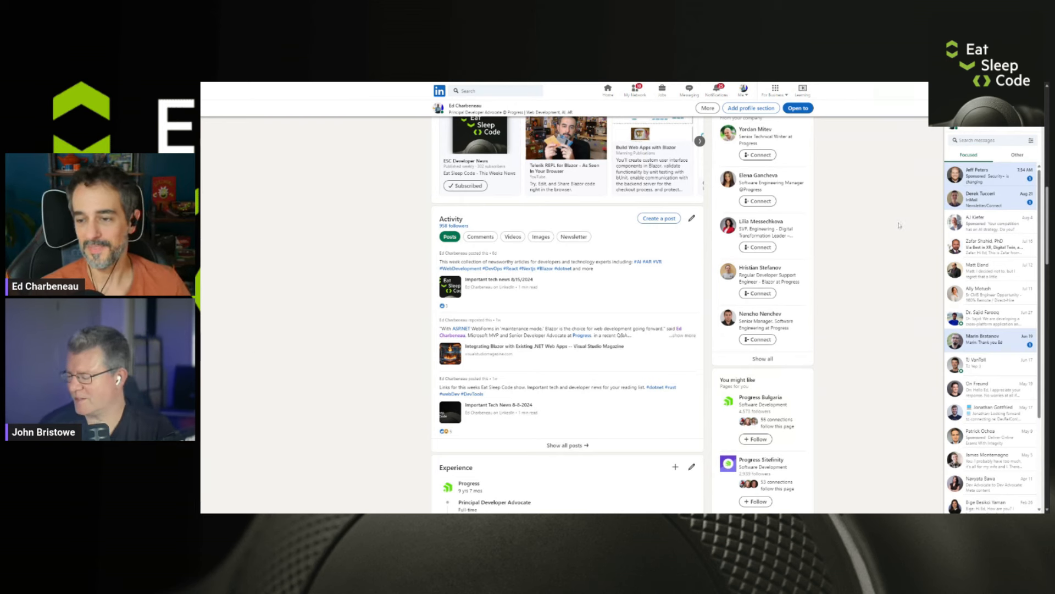
mouse_move(877, 291)
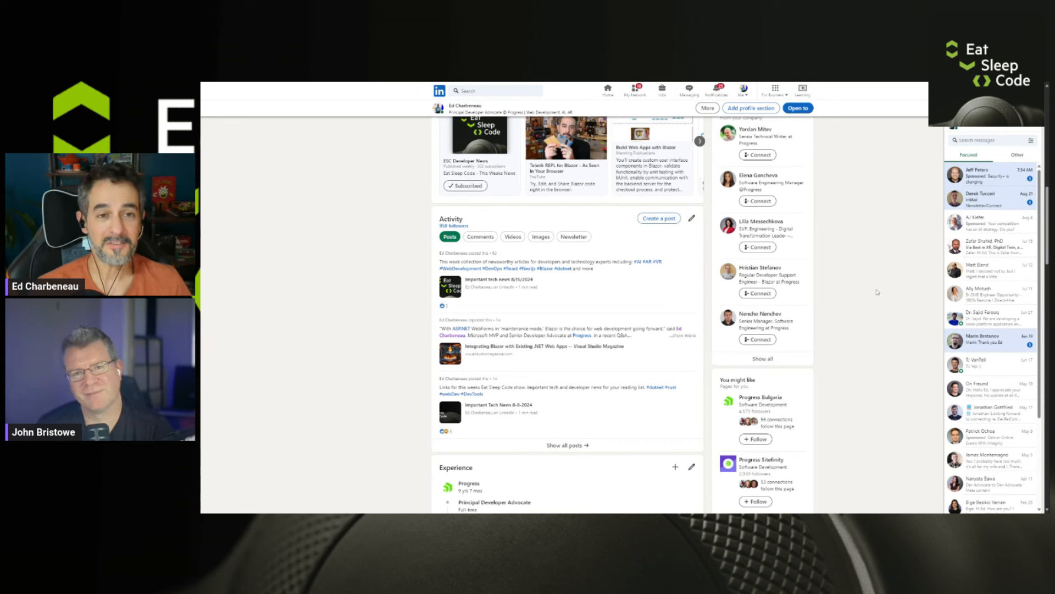